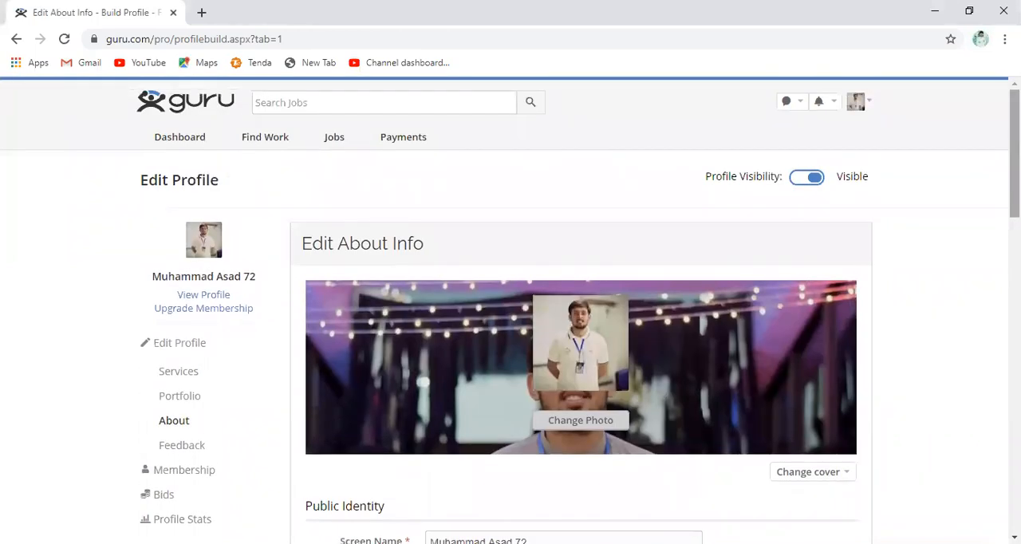
mouse_move(545, 199)
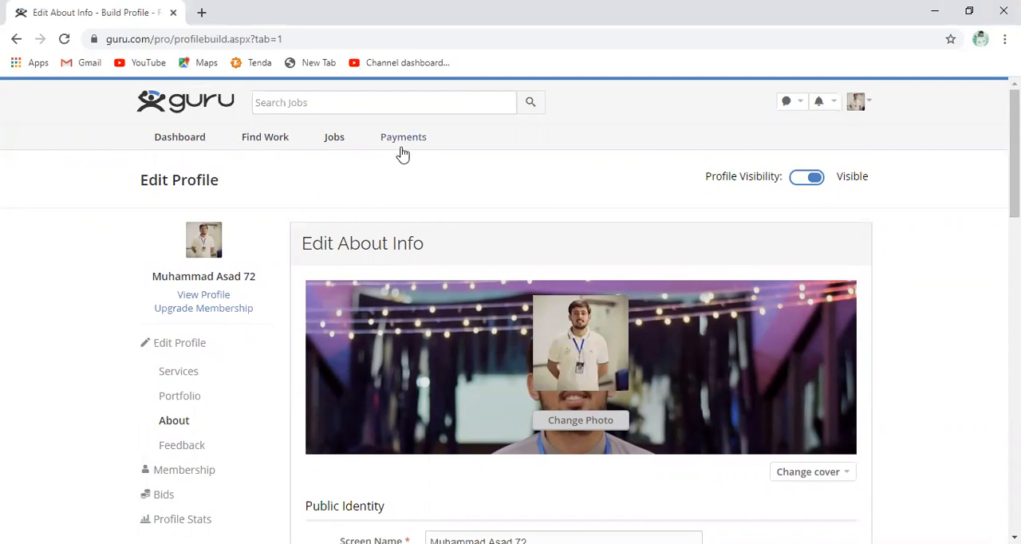
Go to the account's Payments area, then to its Transfer Methods page.
left_click(402, 137)
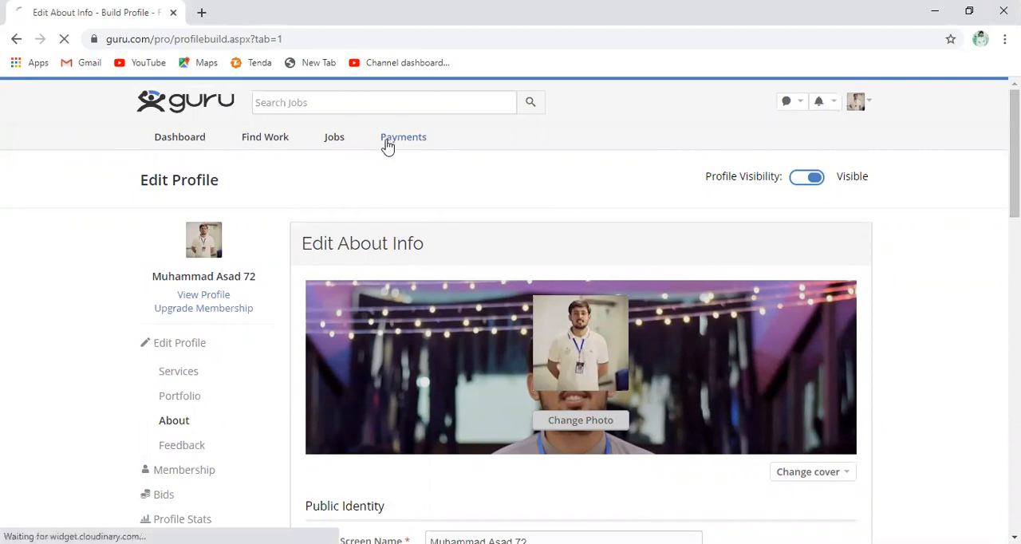
left_click(404, 137)
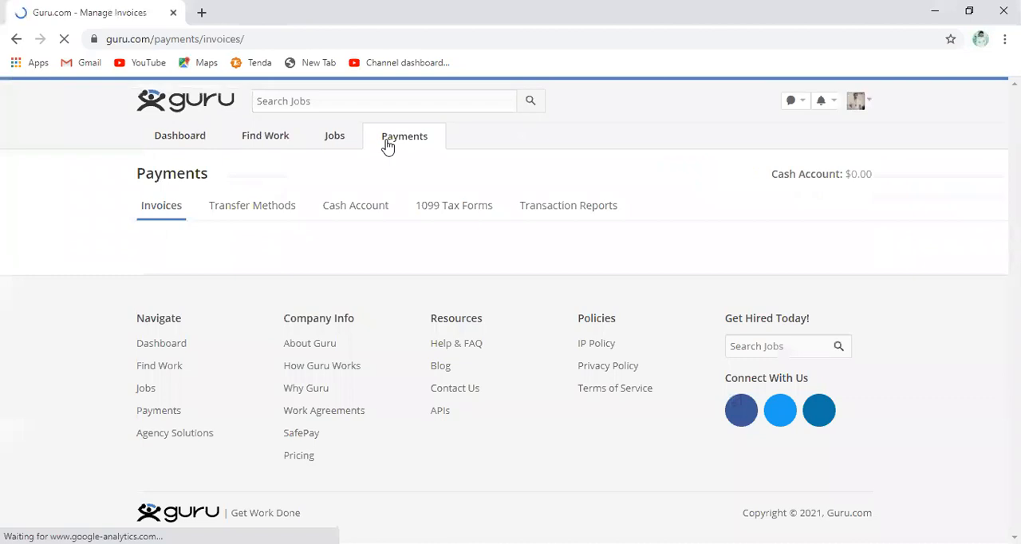
left_click(406, 136)
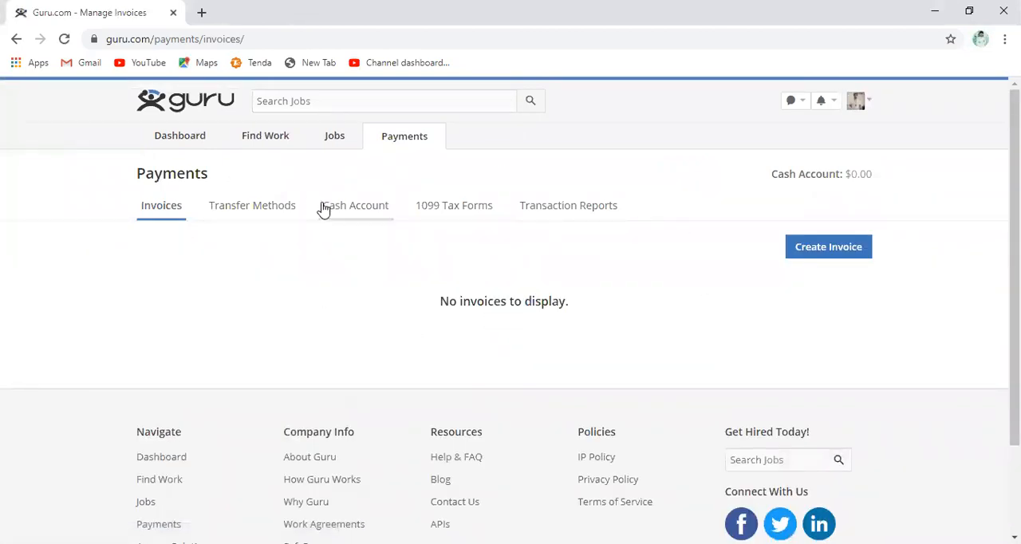
left_click(252, 204)
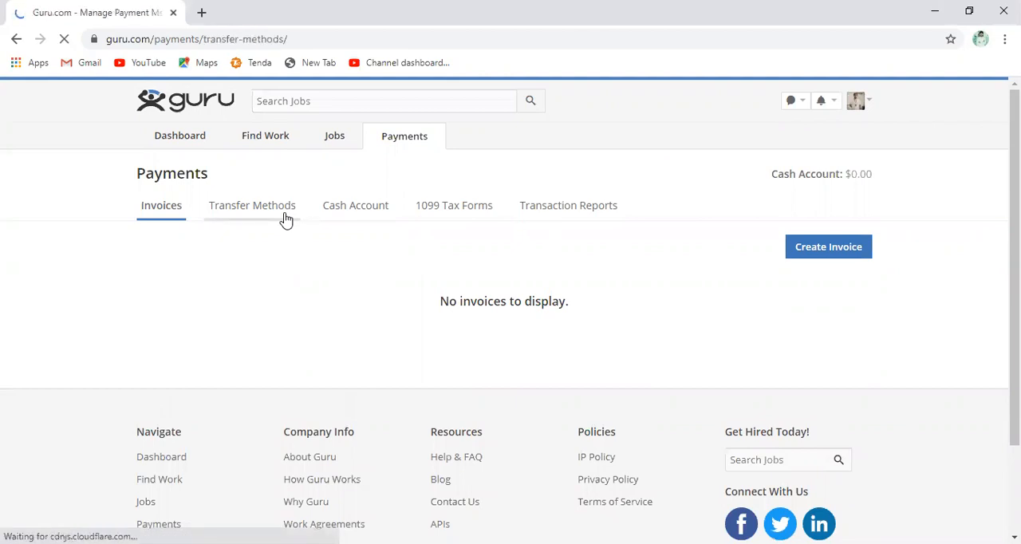
Start adding a Payoneer account from the Transfer Methods list.
left_click(252, 204)
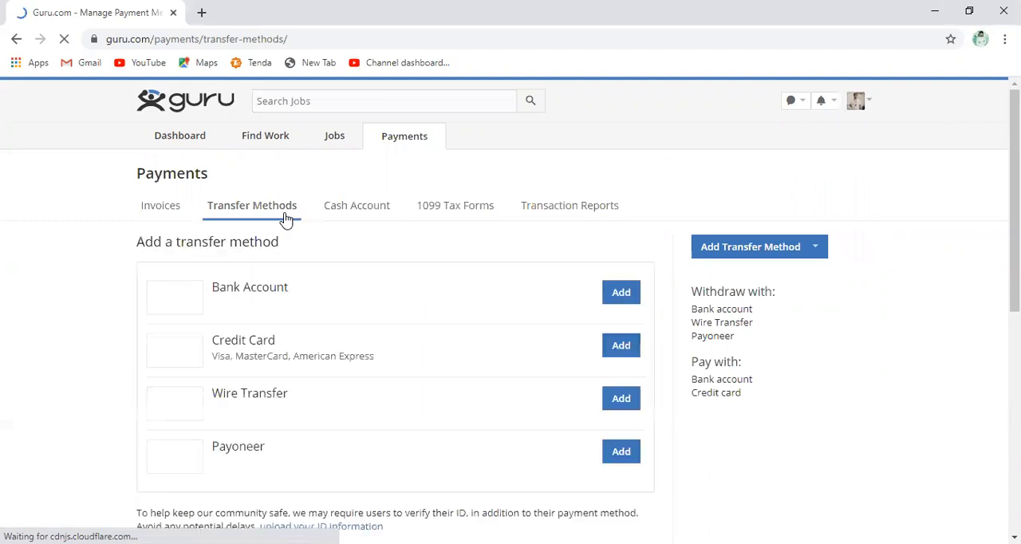
scroll("down", 3)
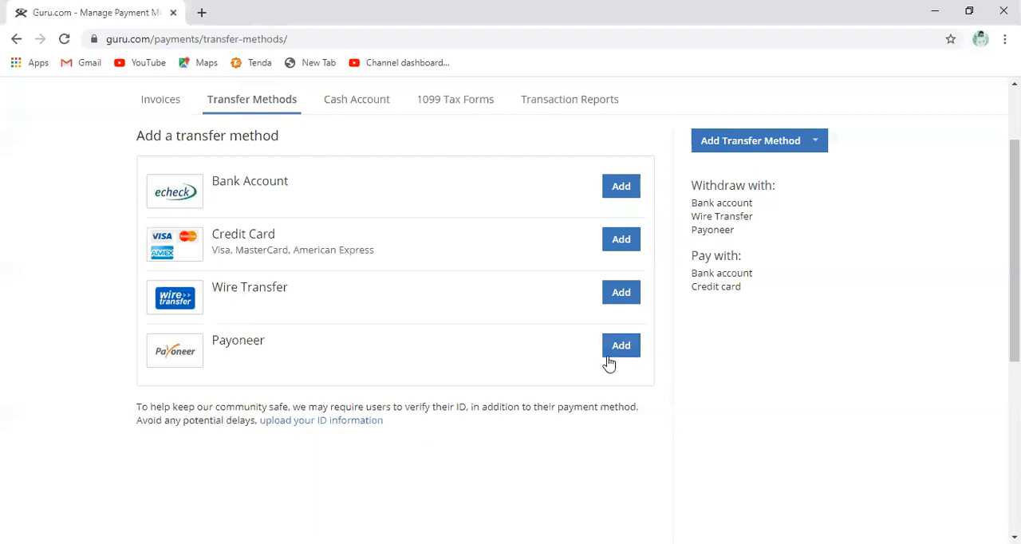
left_click(620, 345)
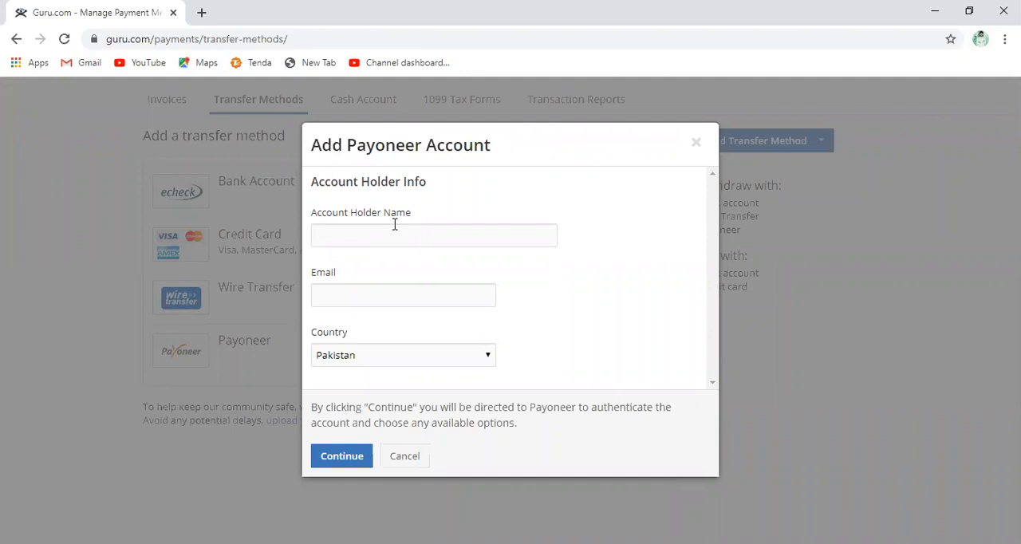
mouse_move(693, 191)
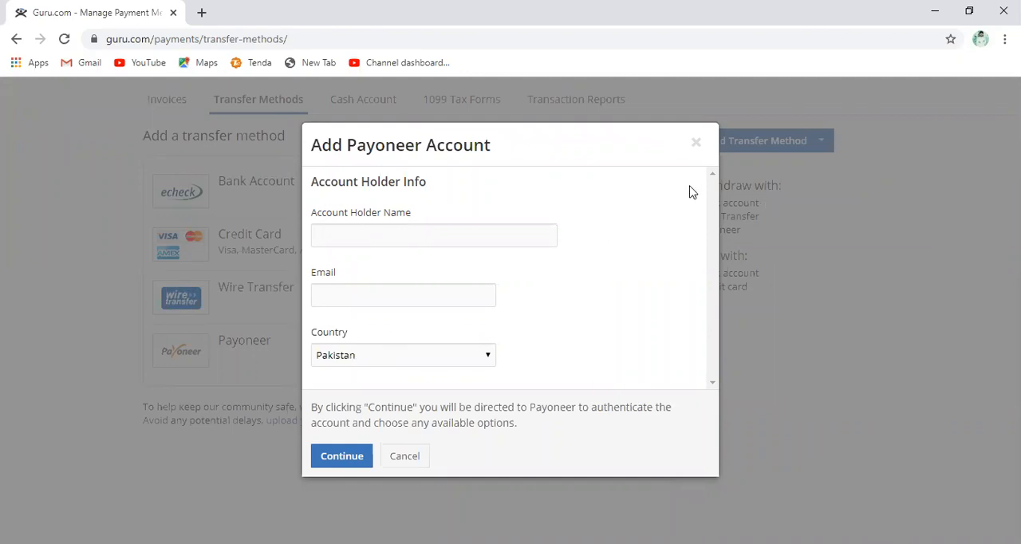
left_click(406, 456)
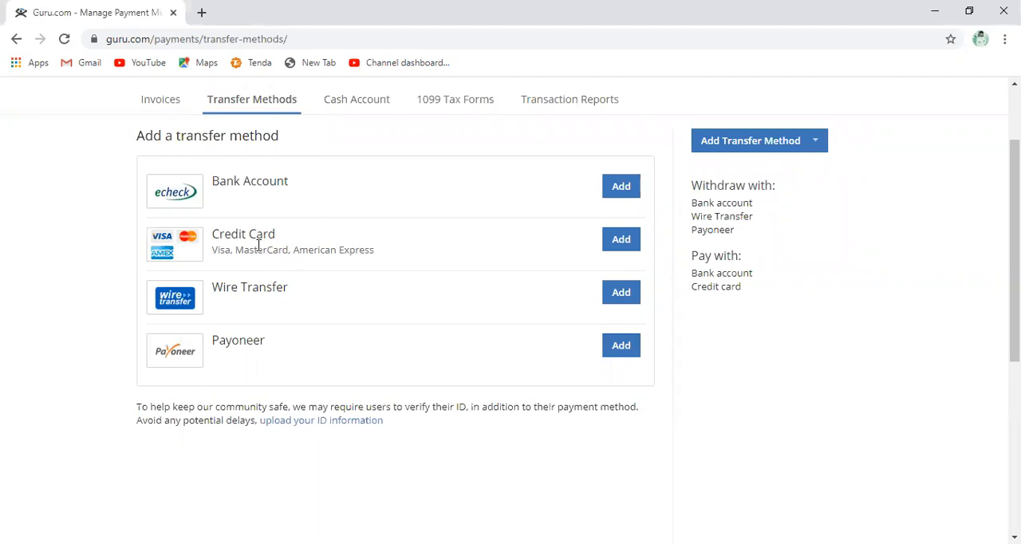
mouse_move(317, 265)
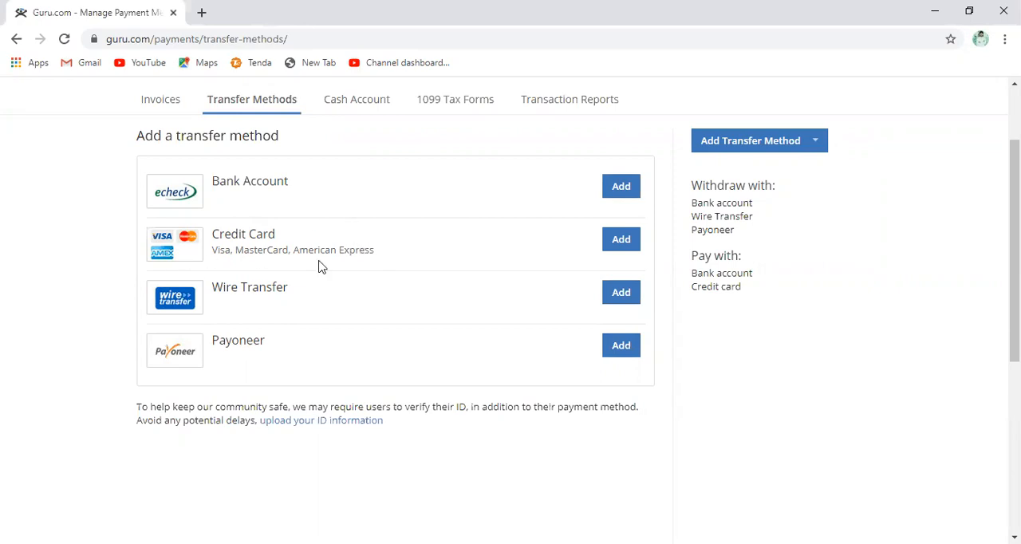
mouse_move(303, 271)
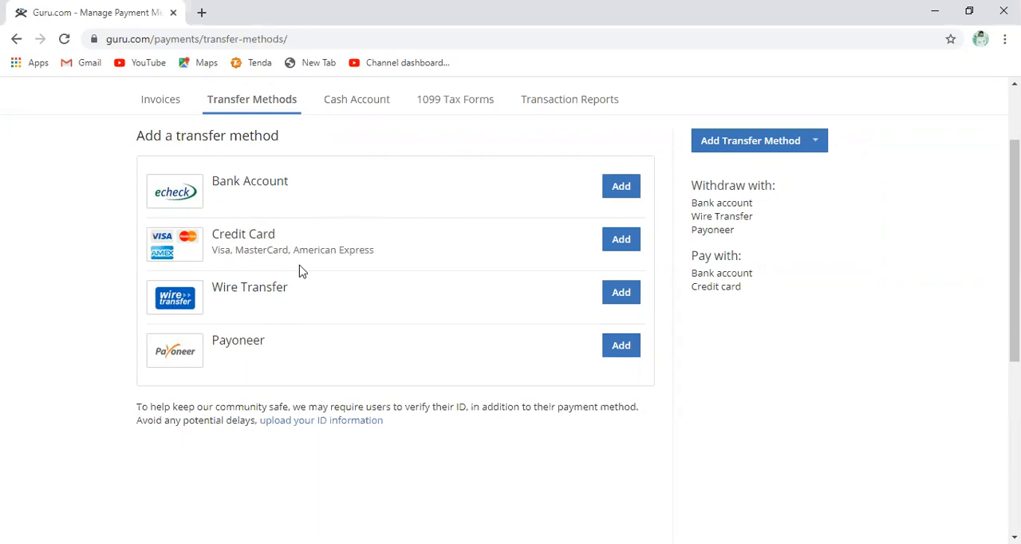
mouse_move(594, 287)
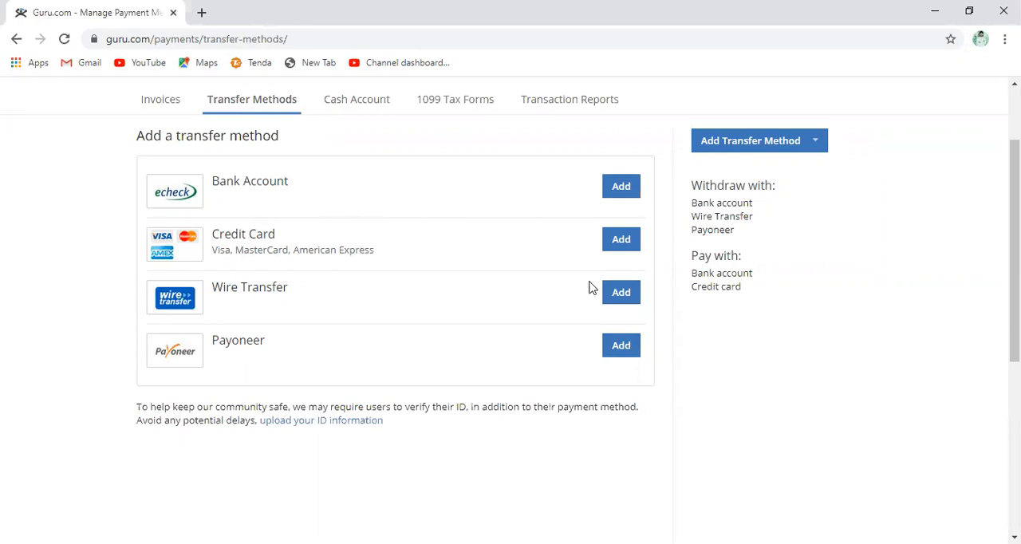
Start a wire transfer account and tick its Terms and Conditions checkbox.
left_click(621, 292)
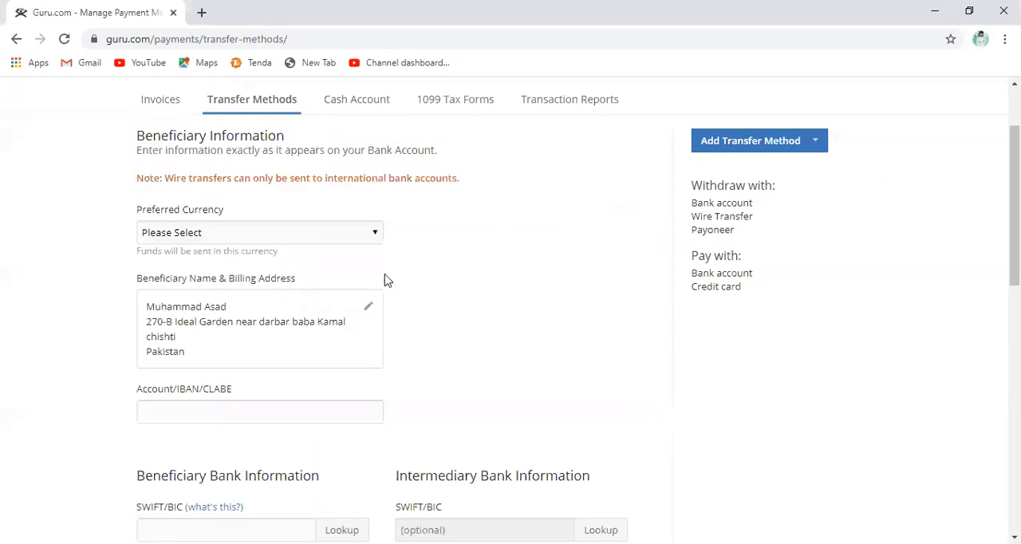
mouse_move(231, 224)
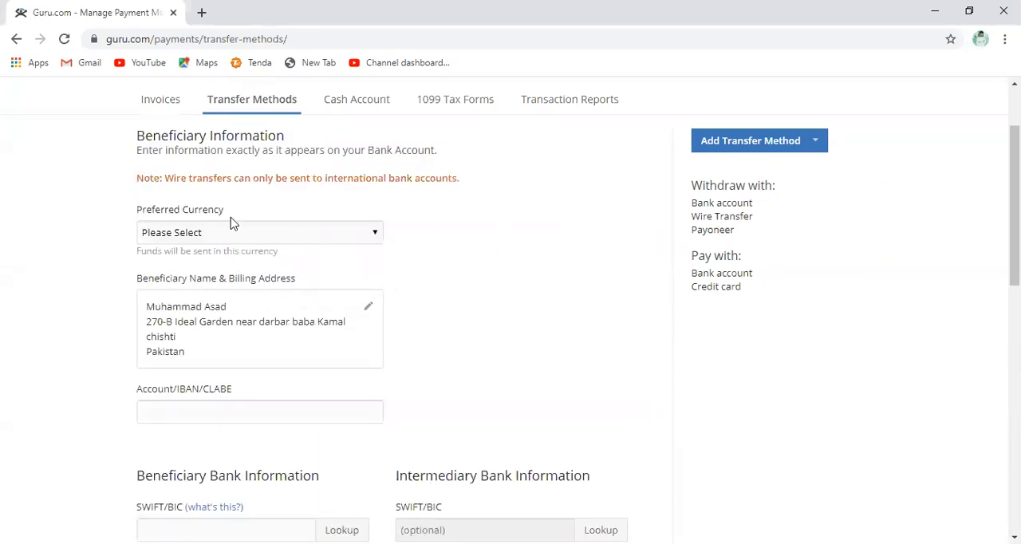
mouse_move(343, 247)
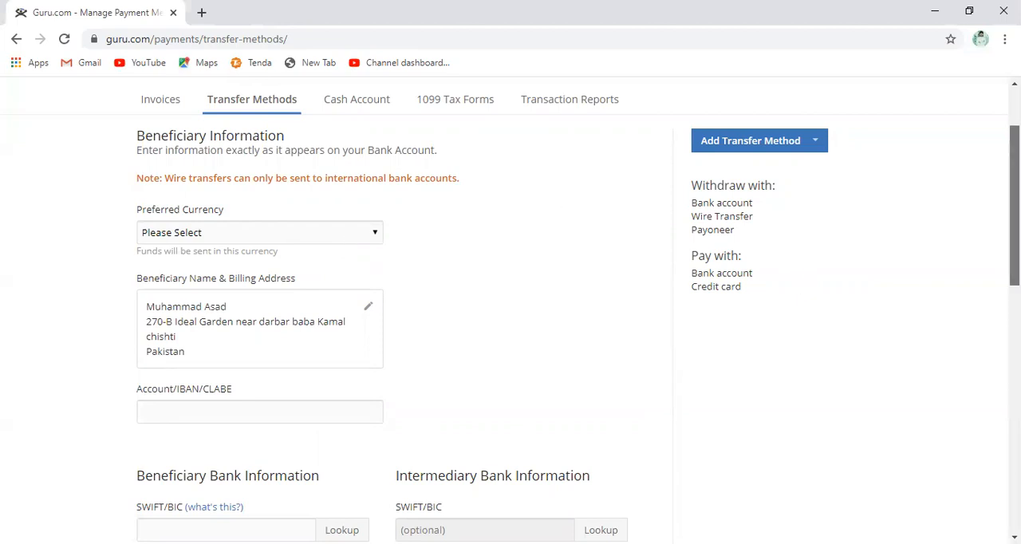
scroll("down", 3)
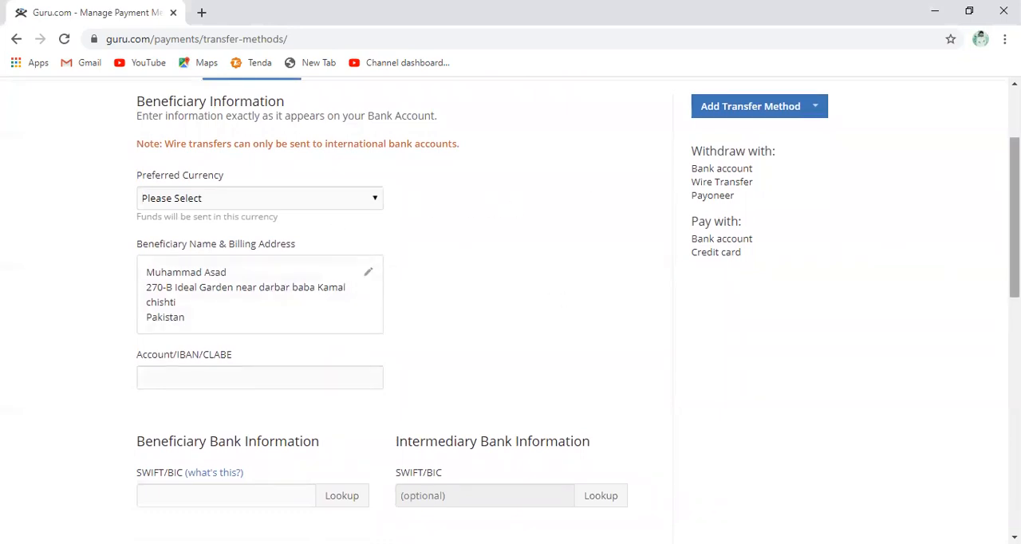
scroll("down", 3)
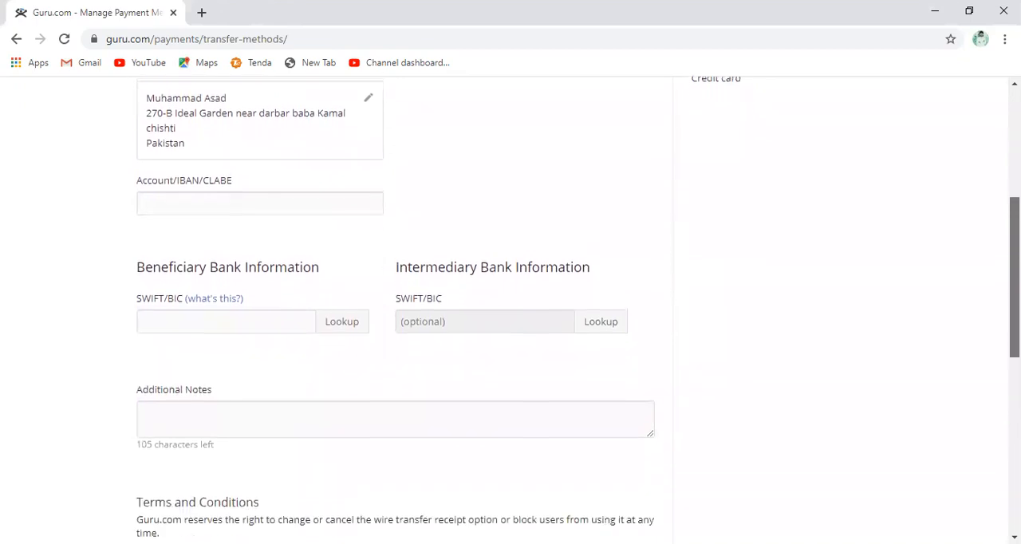
scroll("down", 3)
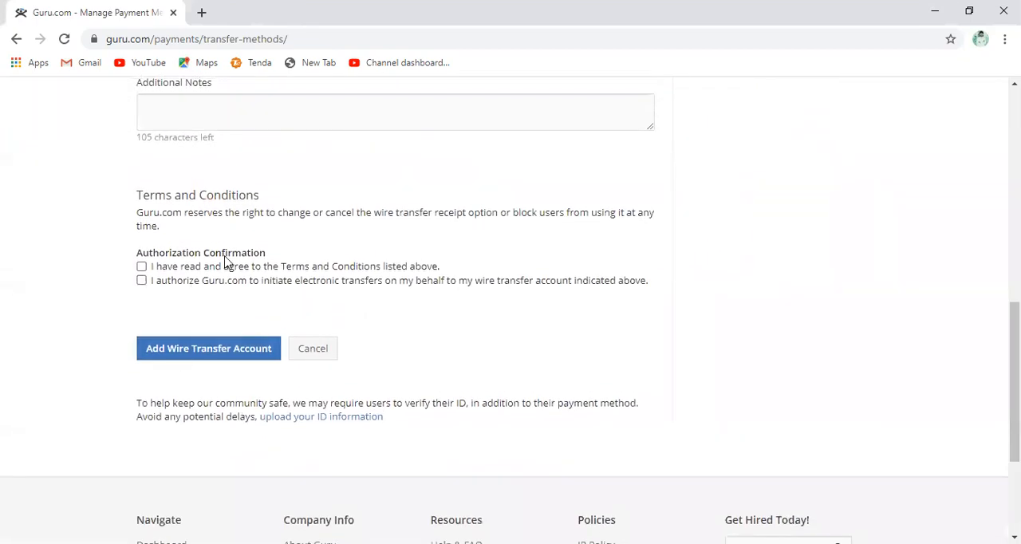
left_click(140, 265)
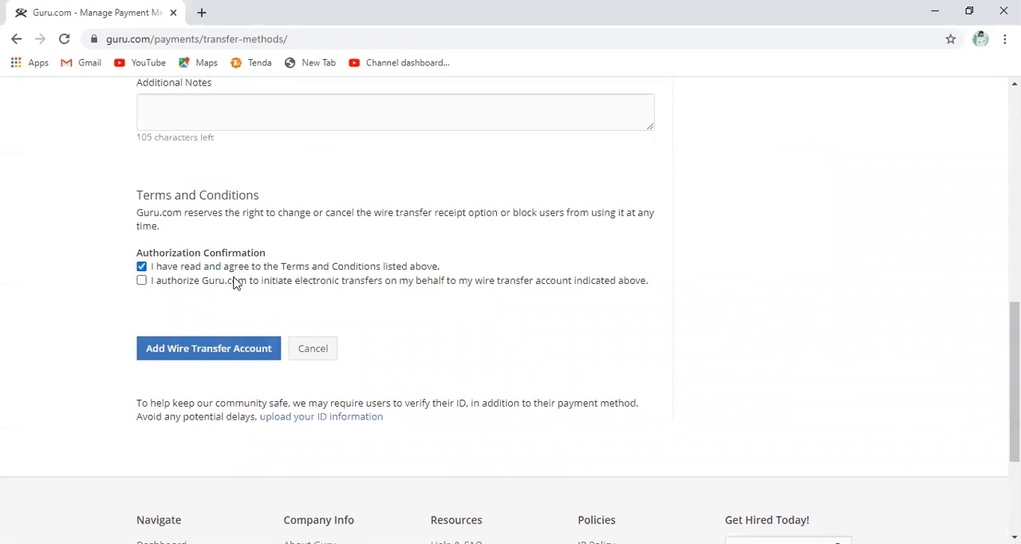
left_click(140, 281)
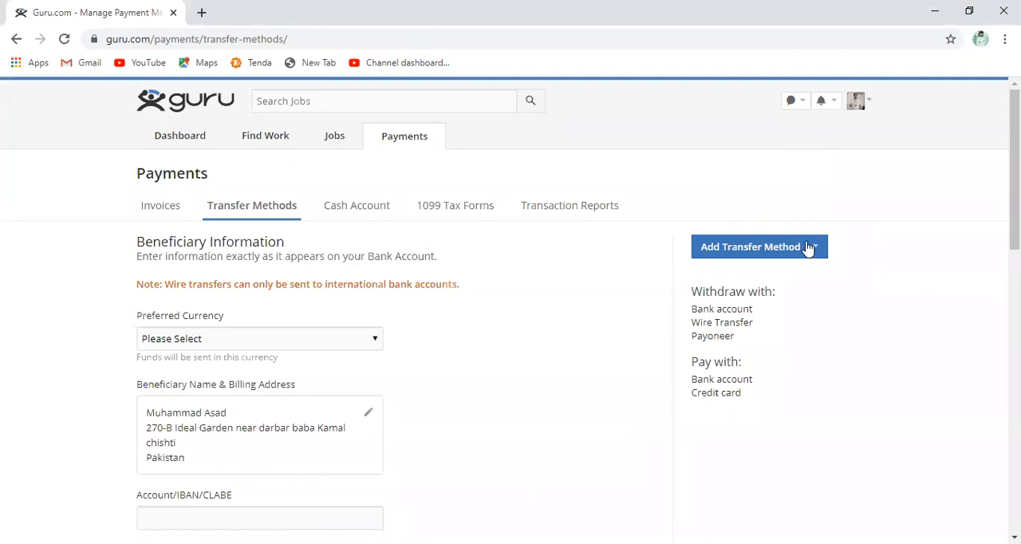
Choose Add Bank Account from the Add Transfer Method dropdown.
left_click(756, 246)
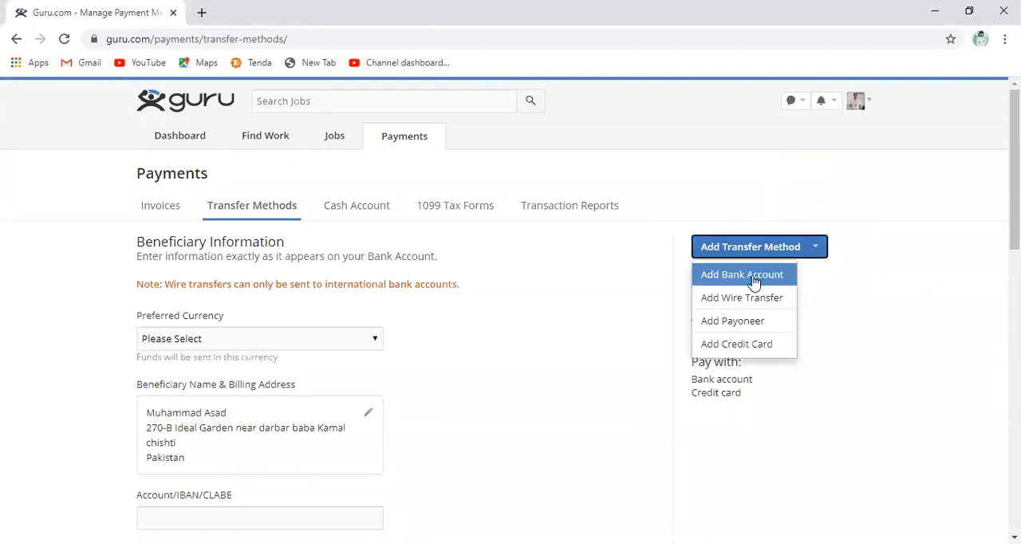
left_click(740, 274)
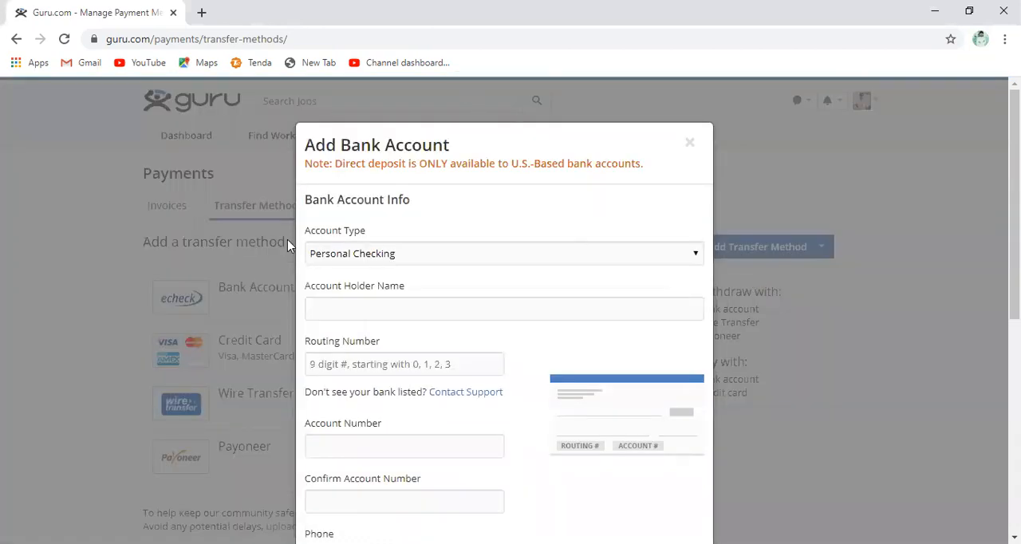